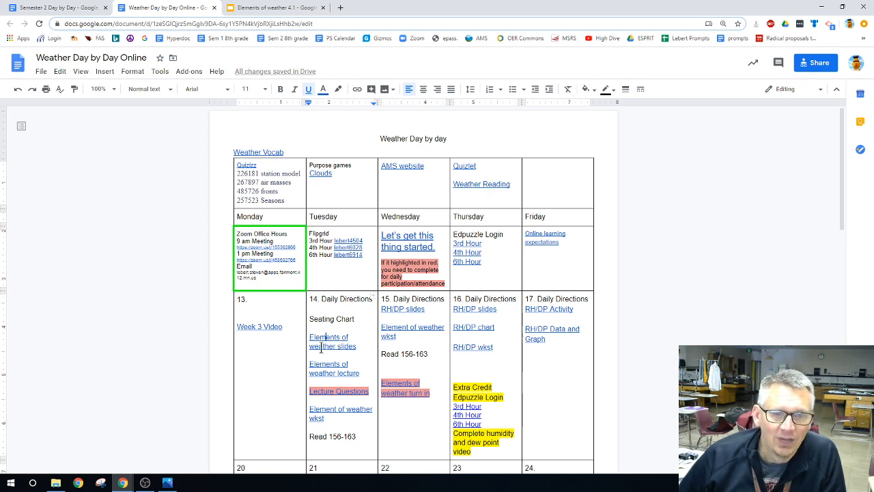
Switch to the 'Elements of weather 4.1' slides, showing the 'Wonder About Weather?' opening slide
click(273, 8)
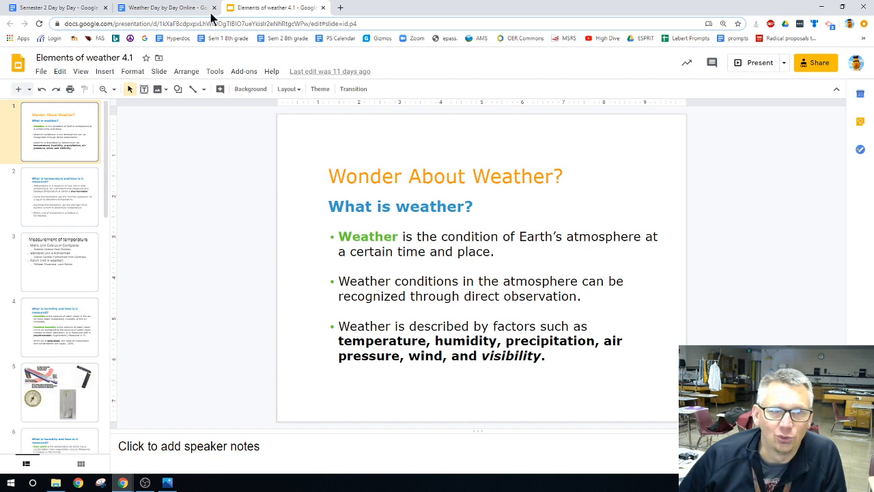
Return to the Weather Day by Day schedule with the Elements of weather worksheet opened
click(164, 7)
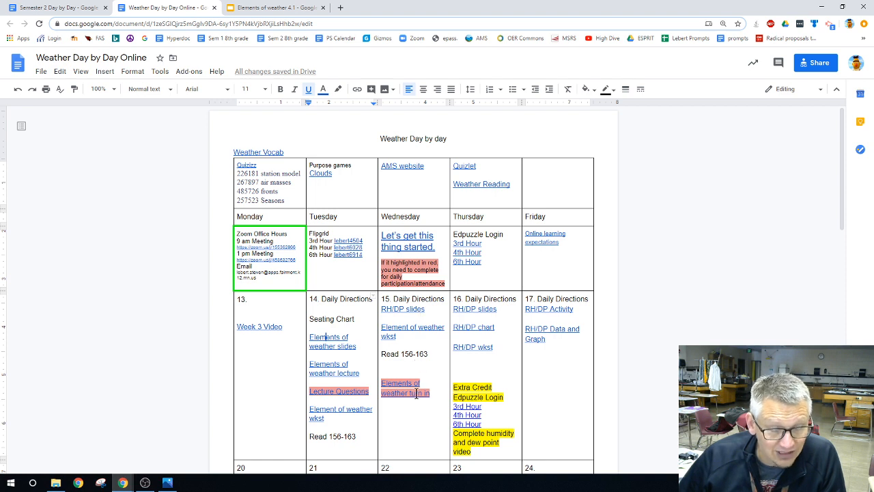
mouse_move(340, 413)
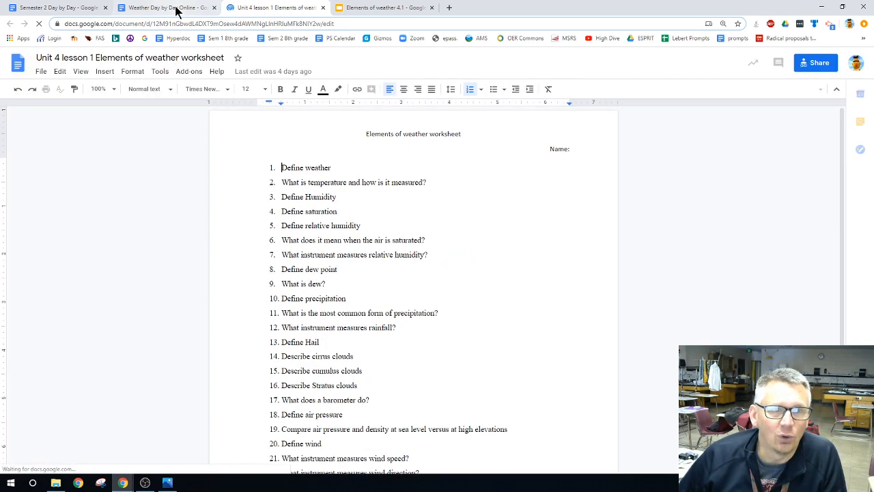
click(164, 8)
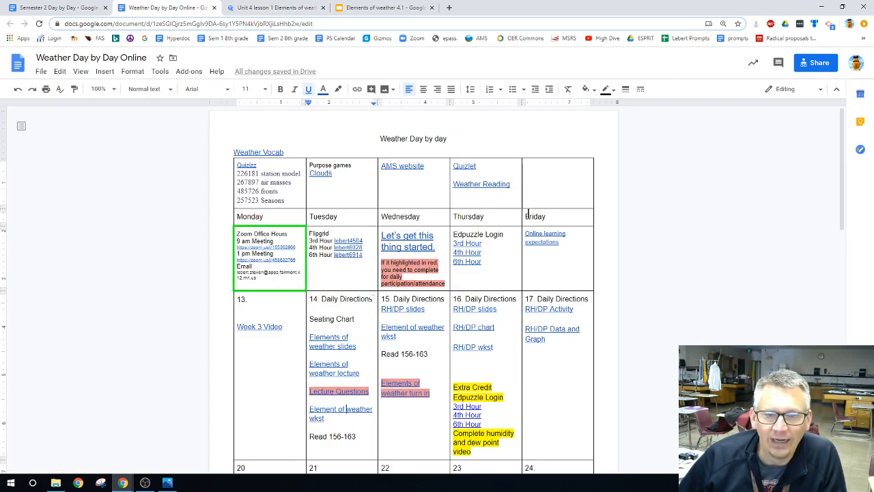